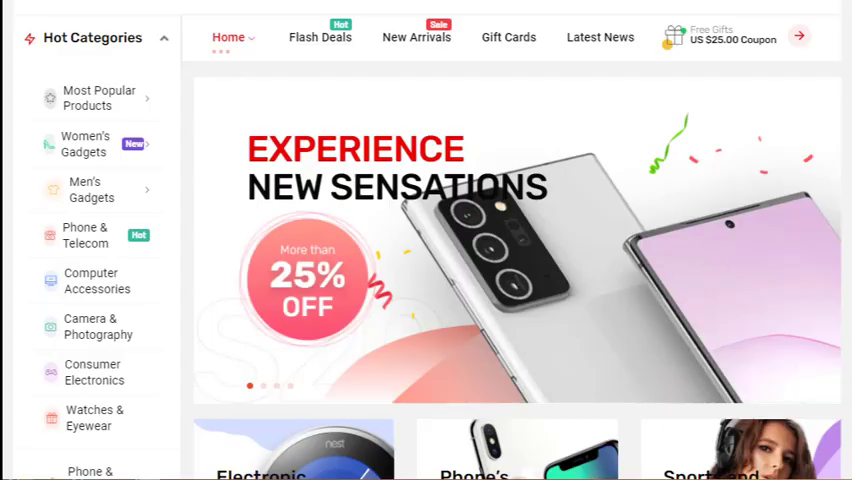
# Step: Switch on the Quick View module in ShopEngine Modules and close its settings panel
pyautogui.scroll(-3)
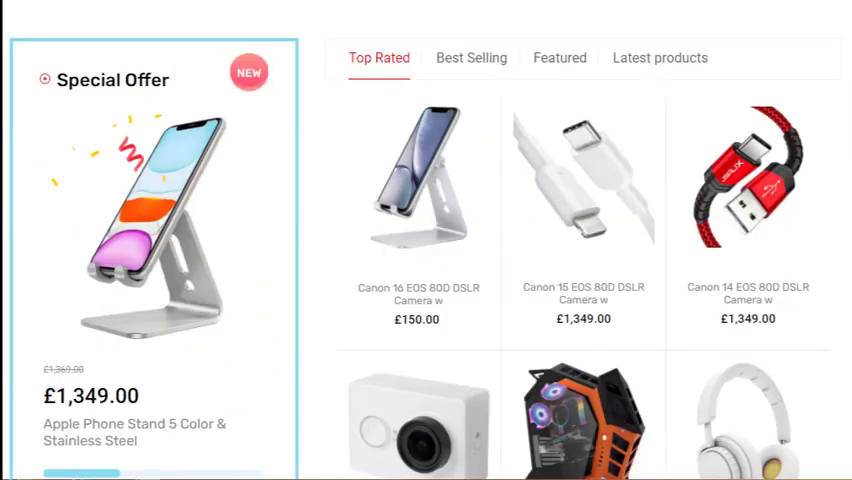
pyautogui.scroll(-3)
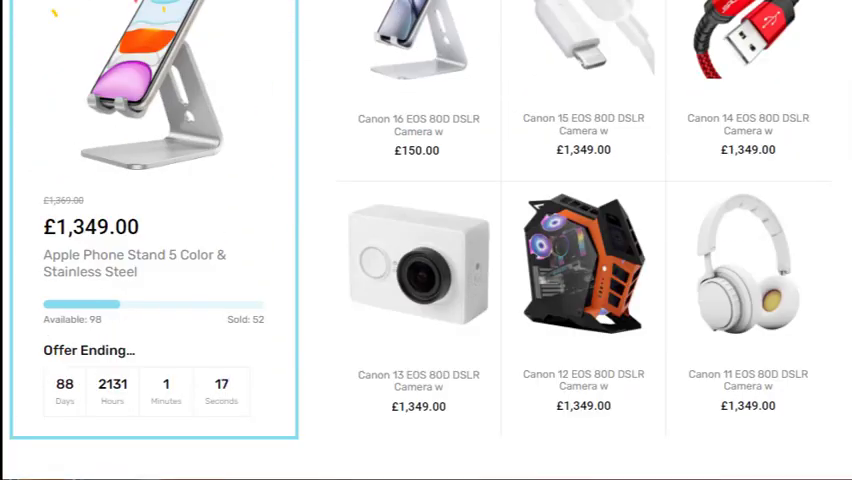
pyautogui.scroll(-3)
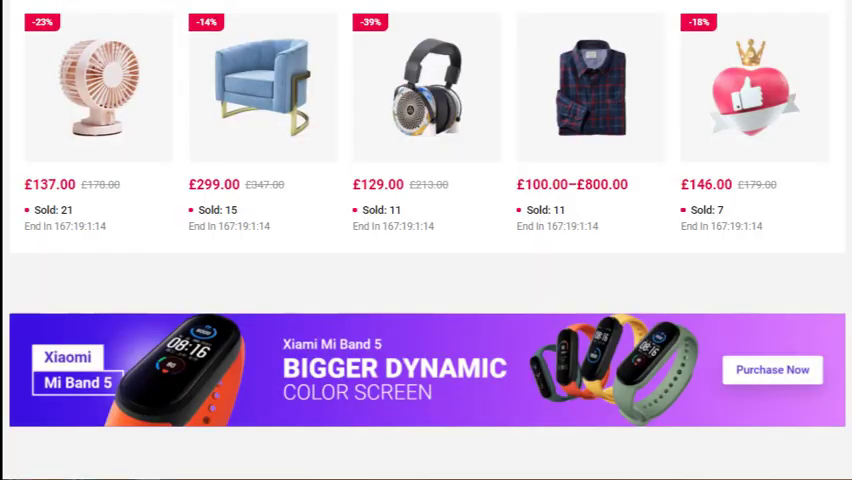
pyautogui.scroll(-3)
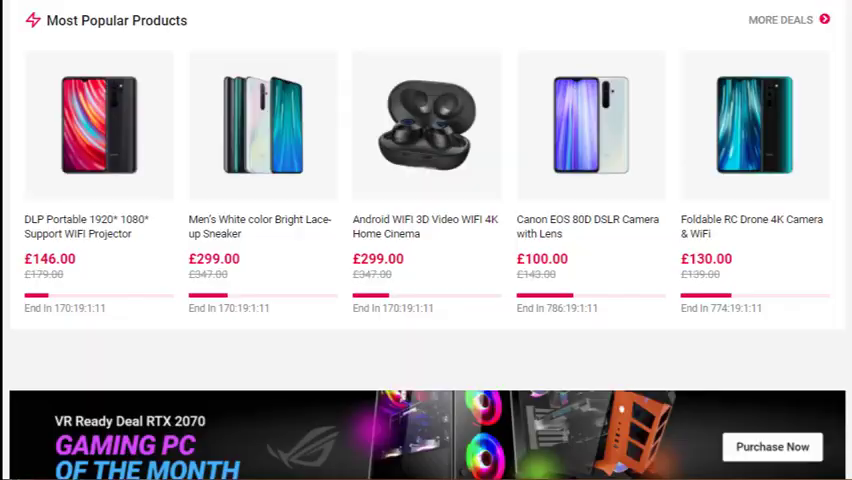
pyautogui.scroll(-3)
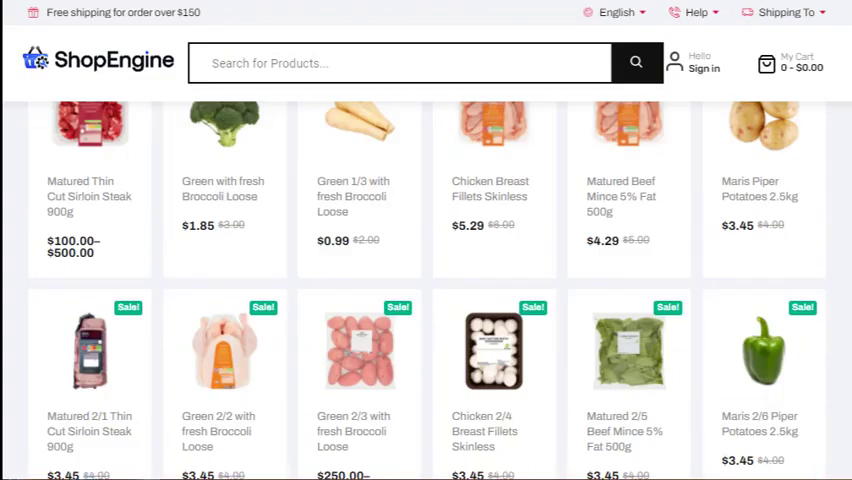
pyautogui.scroll(-3)
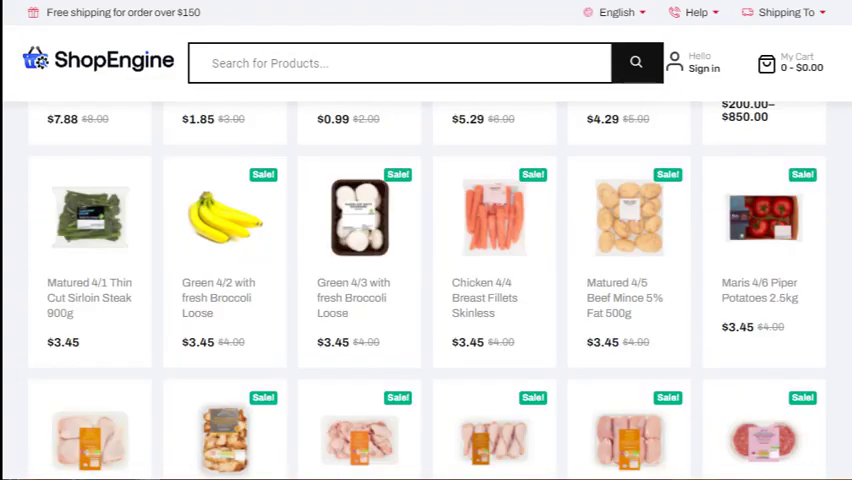
pyautogui.scroll(-3)
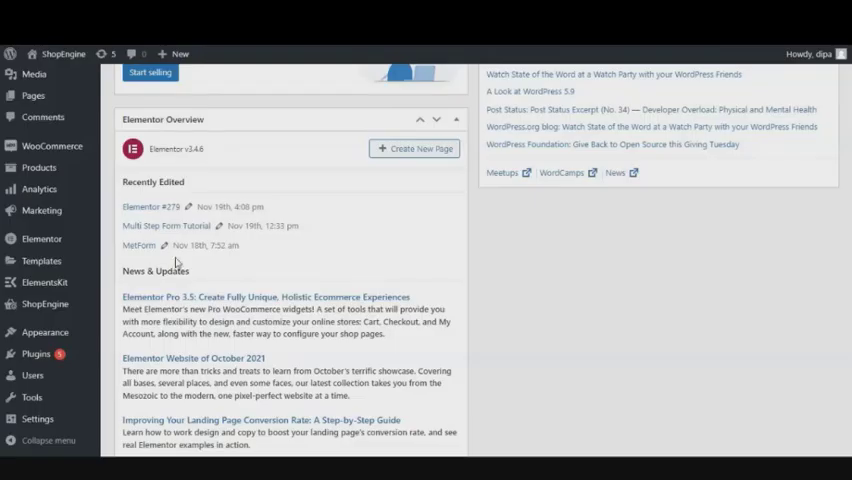
pyautogui.moveTo(395, 245)
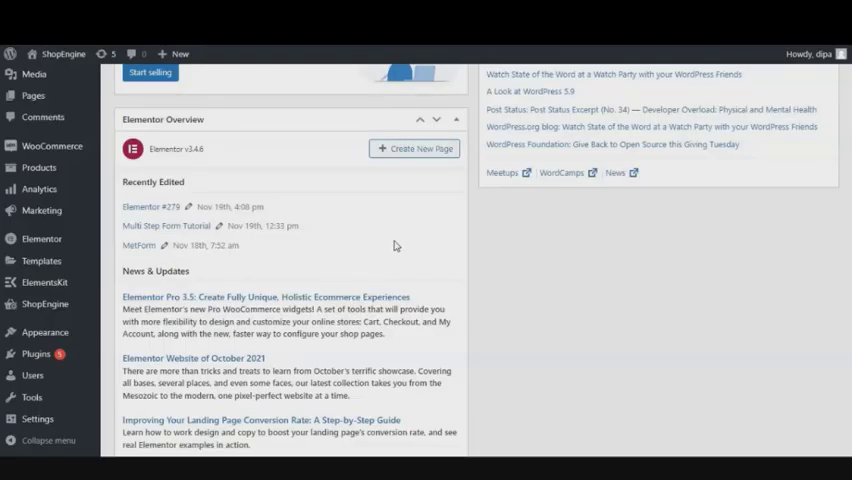
pyautogui.click(45, 304)
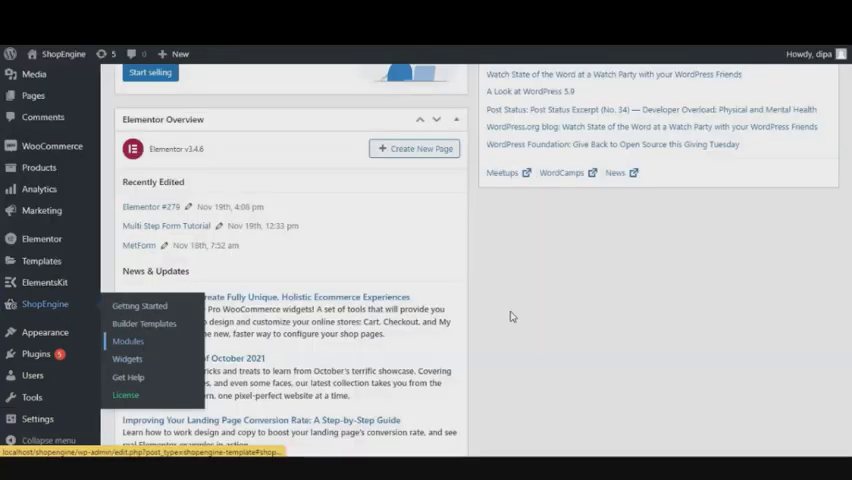
pyautogui.click(128, 341)
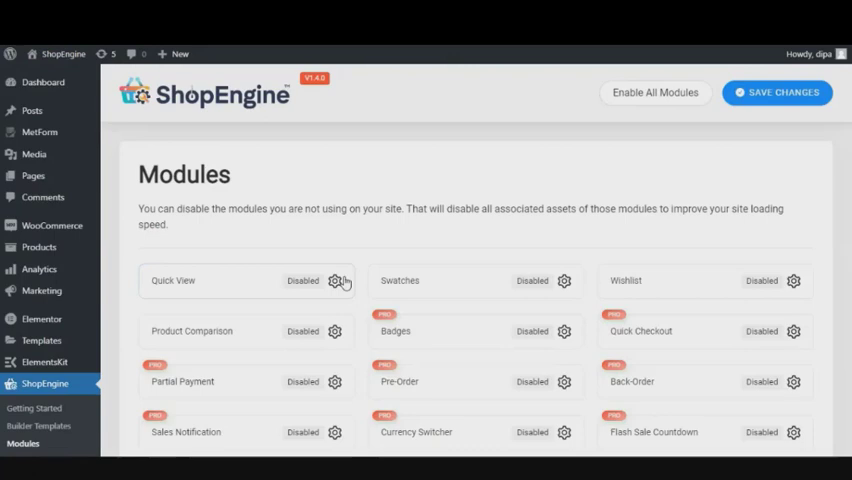
pyautogui.click(335, 281)
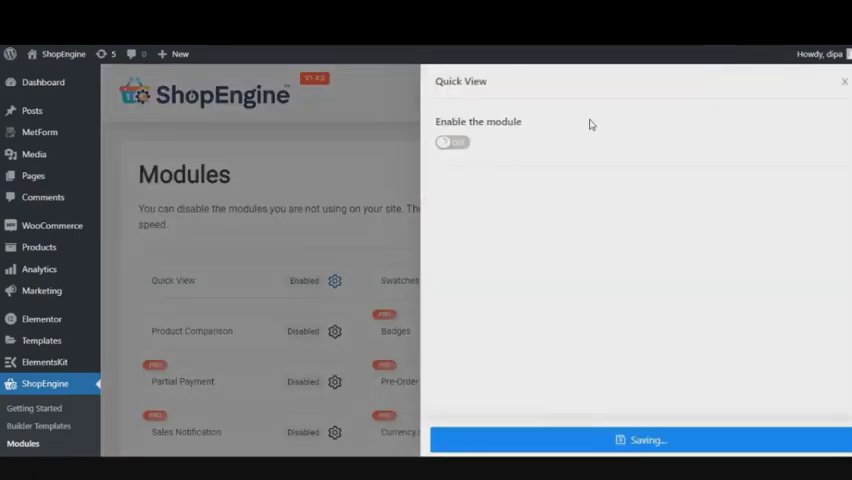
pyautogui.click(452, 141)
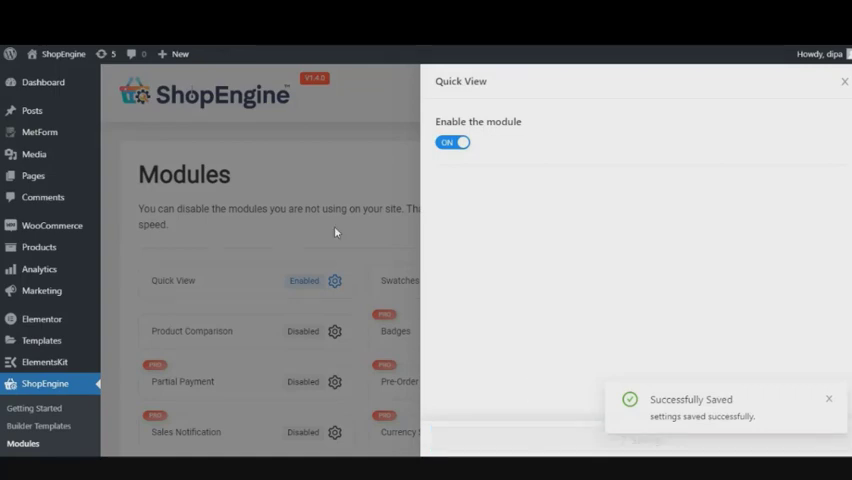
pyautogui.click(841, 78)
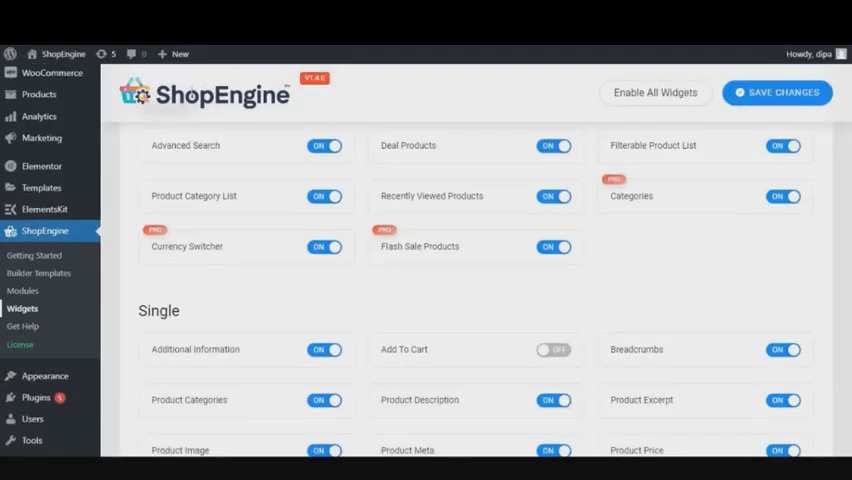
# Step: Save the widget settings with all widgets including Add To Cart, then open Builder Templates
pyautogui.scroll(-3)
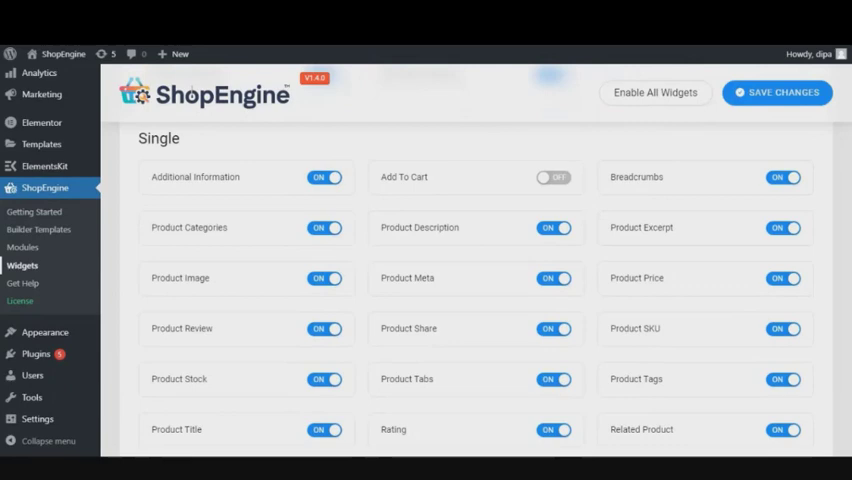
pyautogui.scroll(-3)
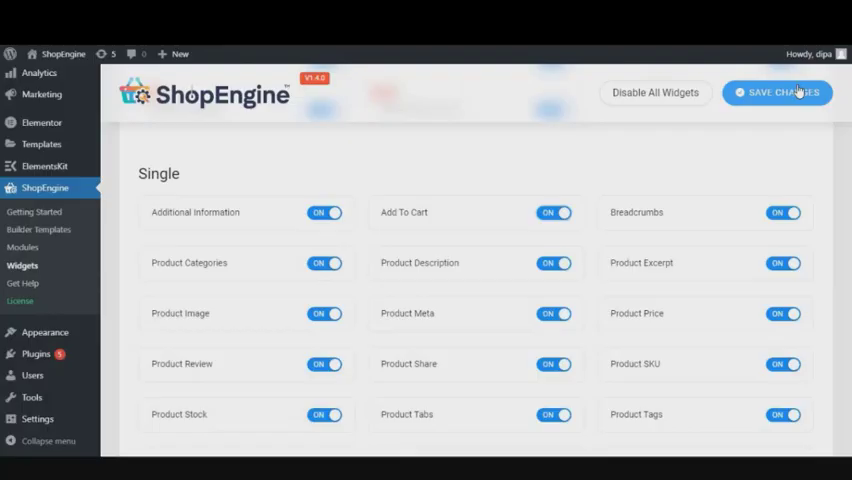
pyautogui.click(777, 92)
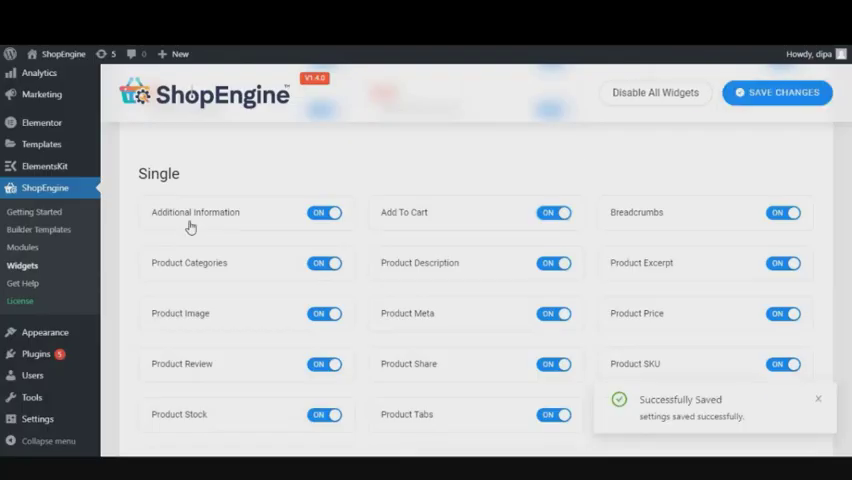
pyautogui.click(40, 229)
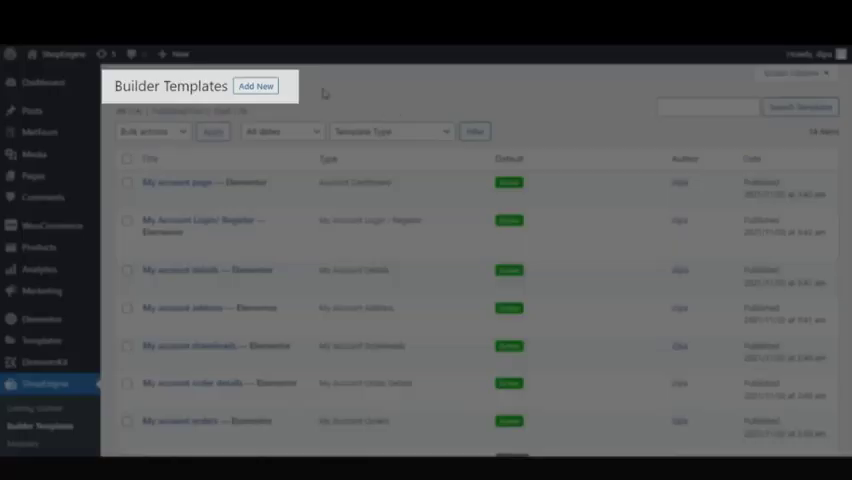
# Step: Add a template named 'Quick View Page' of type Quick View, set as default, and save
pyautogui.click(256, 85)
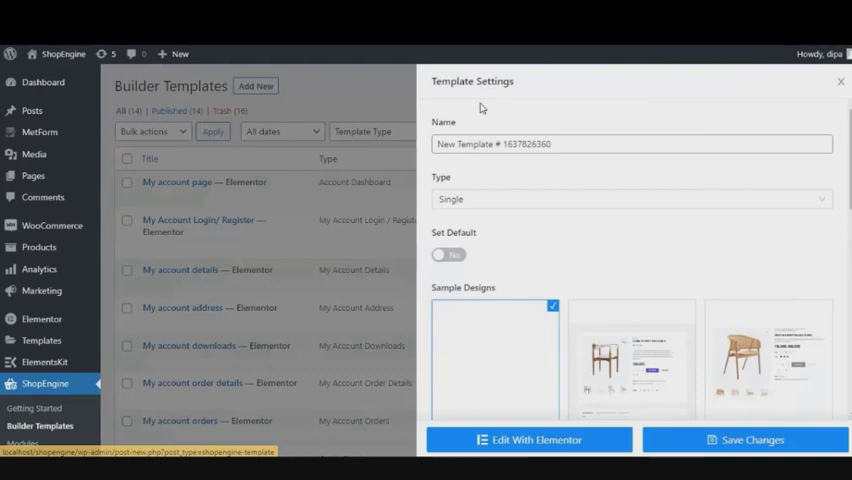
pyautogui.tripleClick(632, 143)
pyautogui.write('Q')
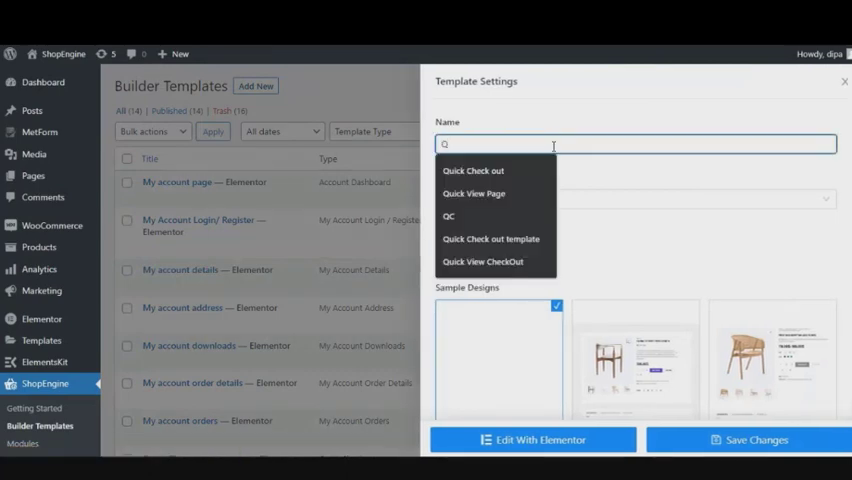
pyautogui.click(473, 193)
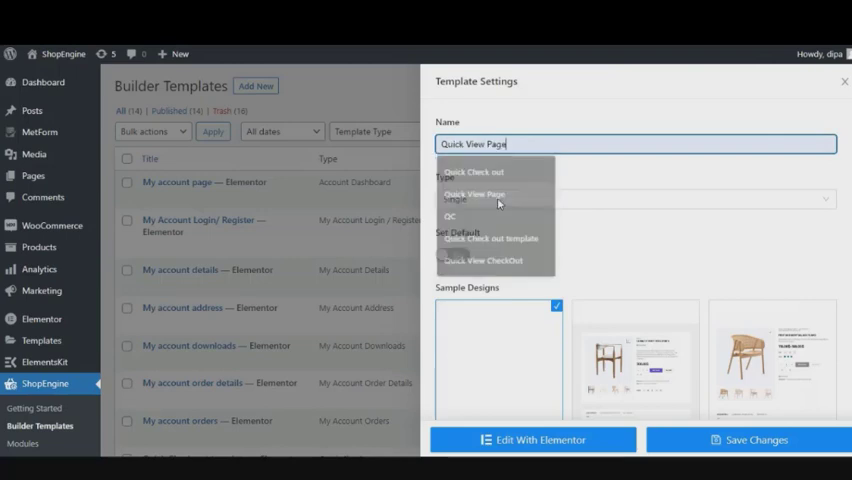
pyautogui.click(633, 198)
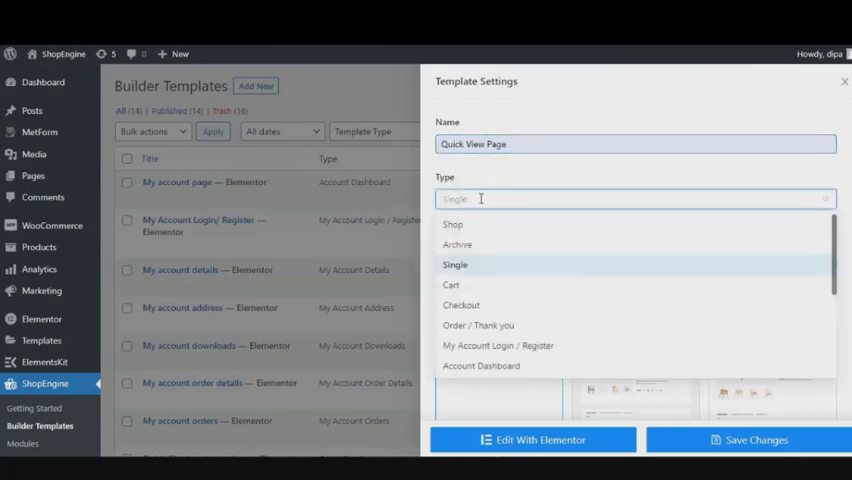
pyautogui.write('q')
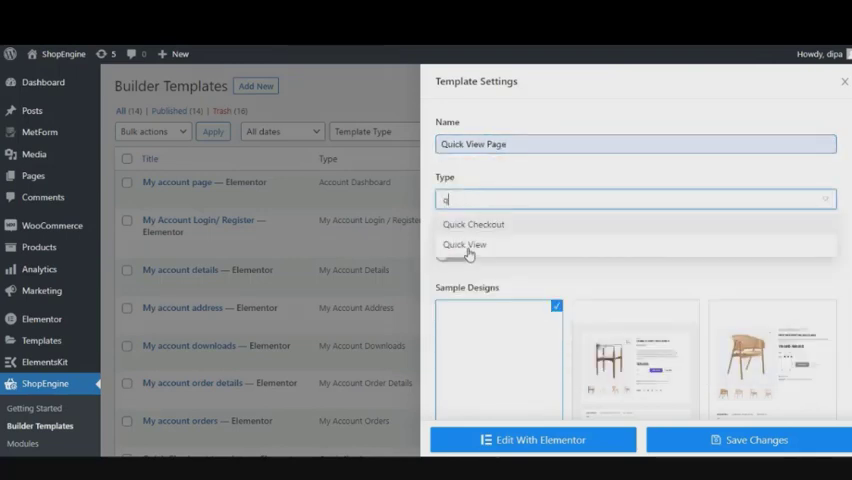
pyautogui.click(464, 244)
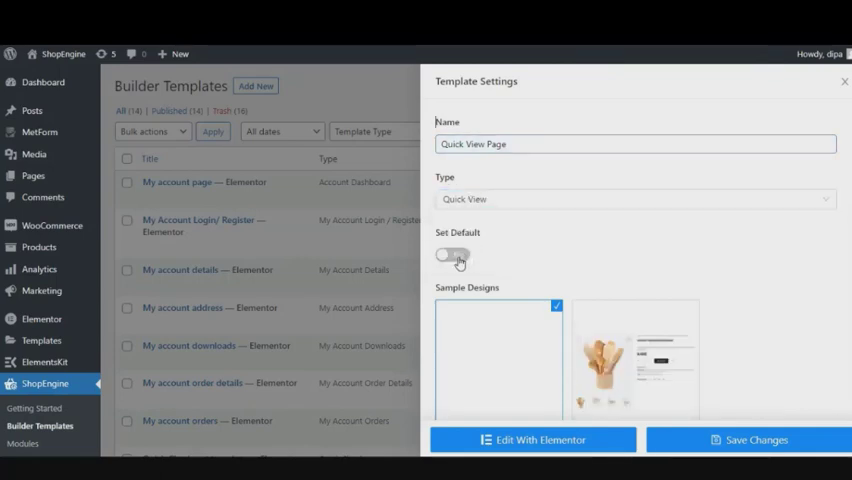
pyautogui.click(452, 255)
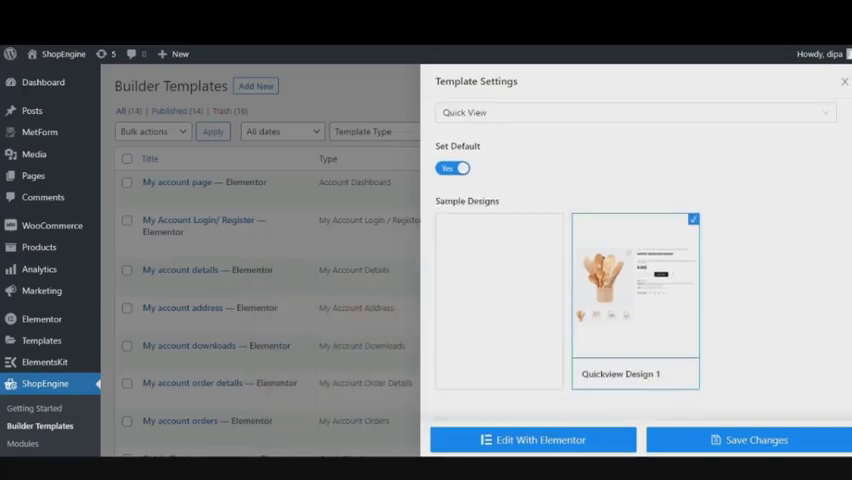
pyautogui.click(752, 440)
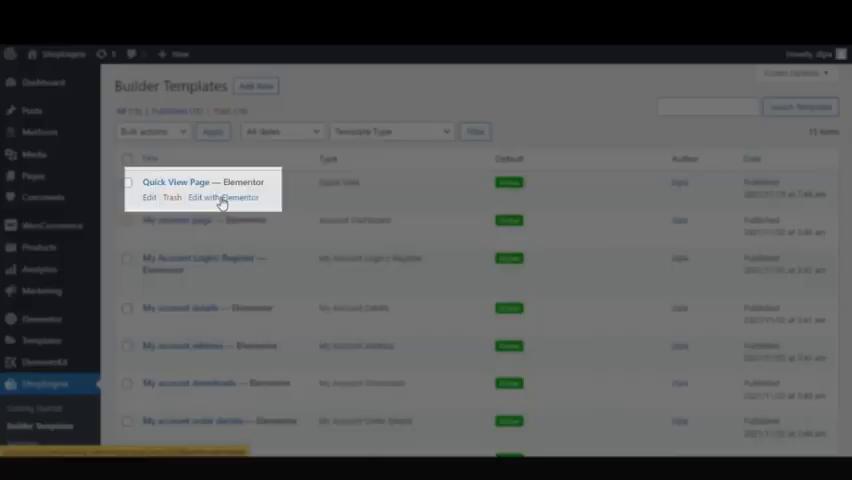
# Step: In Elementor, try the Product Title alignment, set its color to blue, and update the template
pyautogui.click(222, 197)
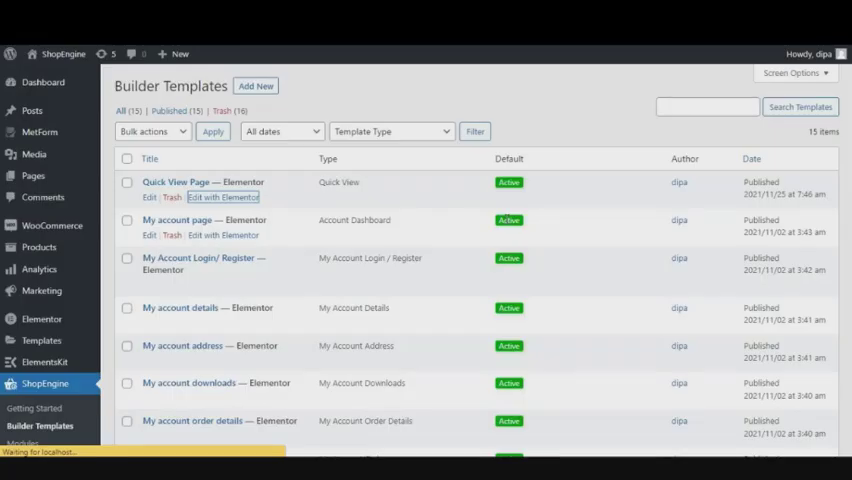
pyautogui.click(224, 197)
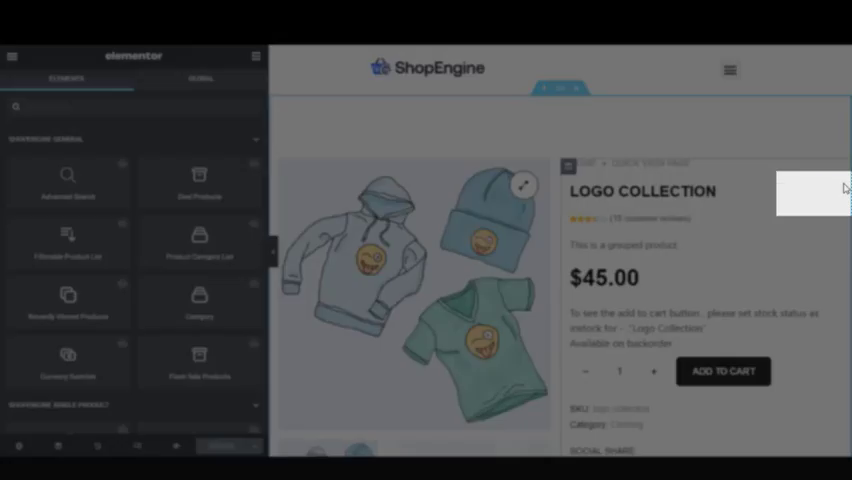
pyautogui.click(642, 191)
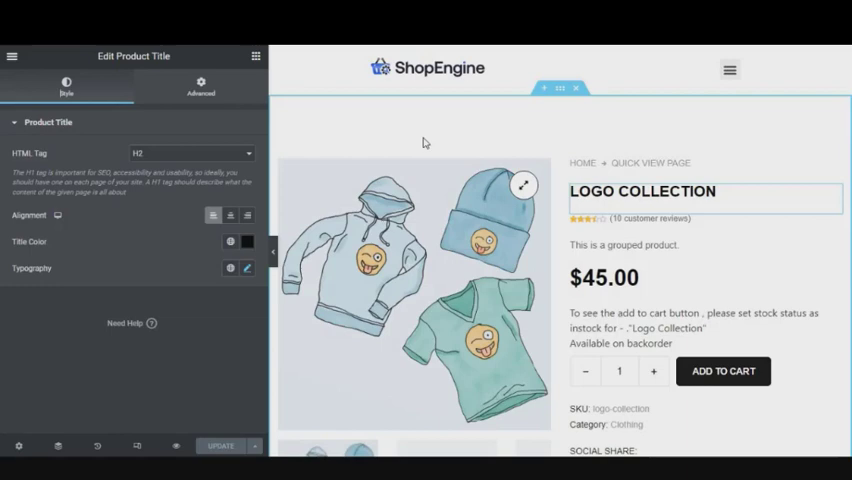
pyautogui.click(230, 215)
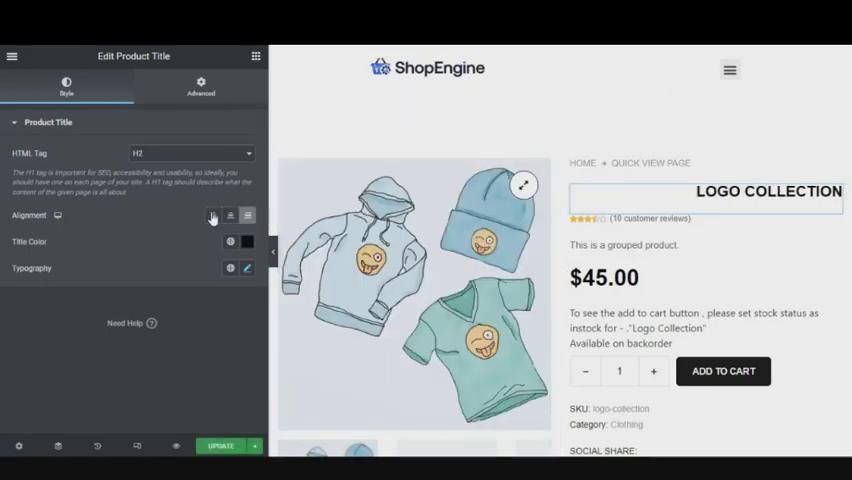
pyautogui.click(213, 215)
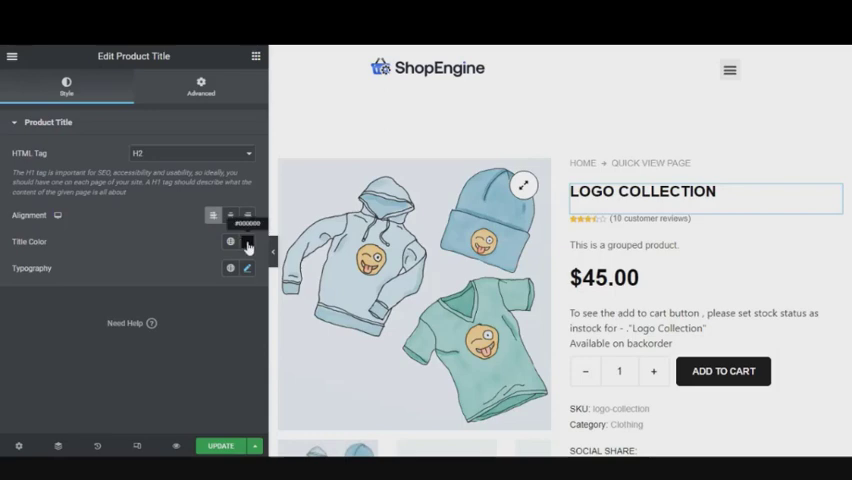
pyautogui.click(231, 241)
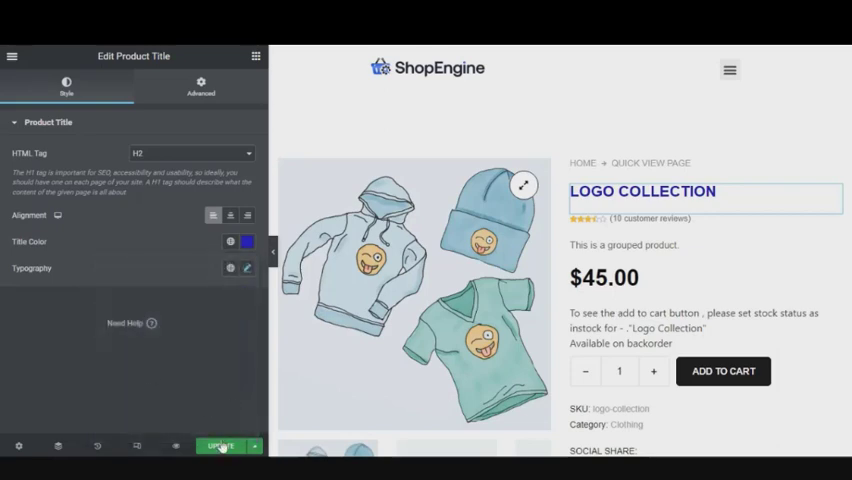
pyautogui.click(224, 441)
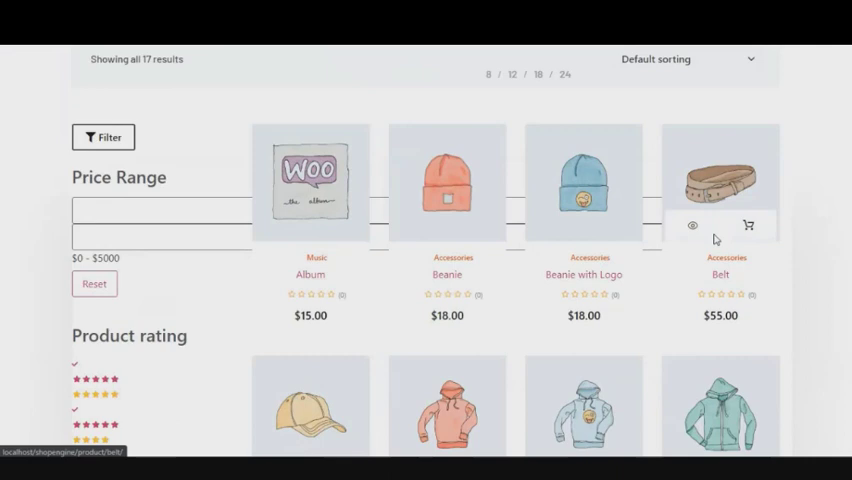
# Step: Open the Belt product's Quick View from its eye icon and scroll through the popup
pyautogui.click(690, 225)
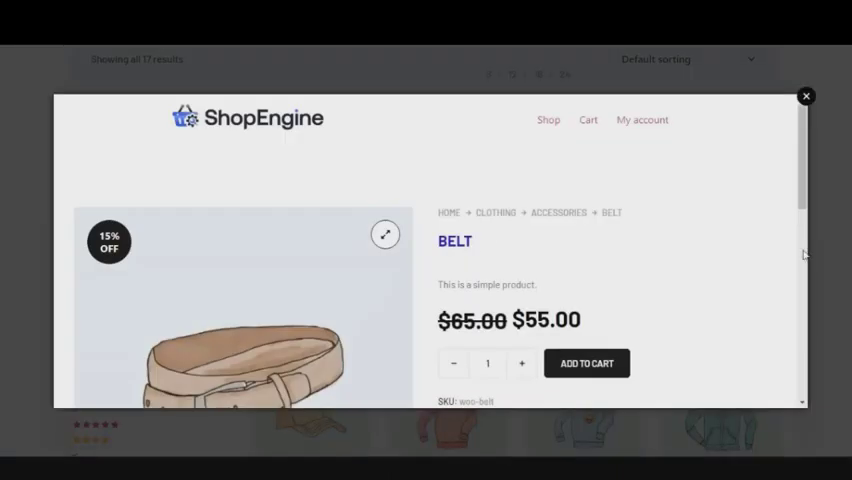
pyautogui.scroll(-3)
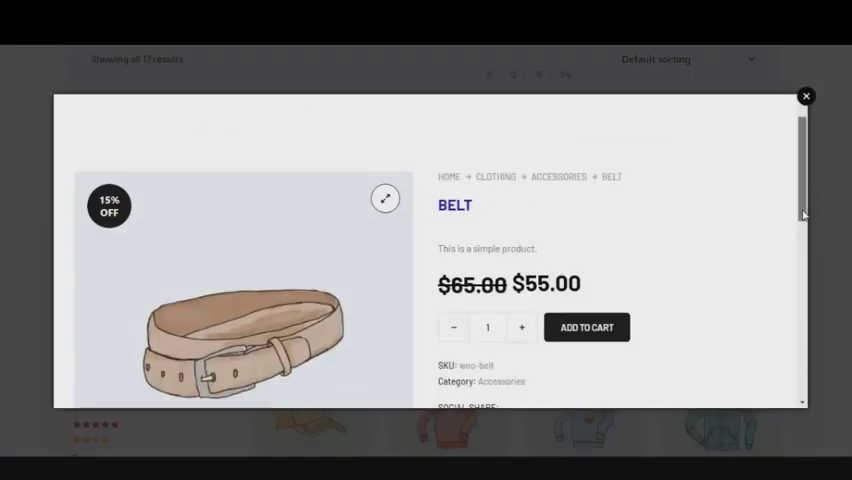
pyautogui.scroll(-3)
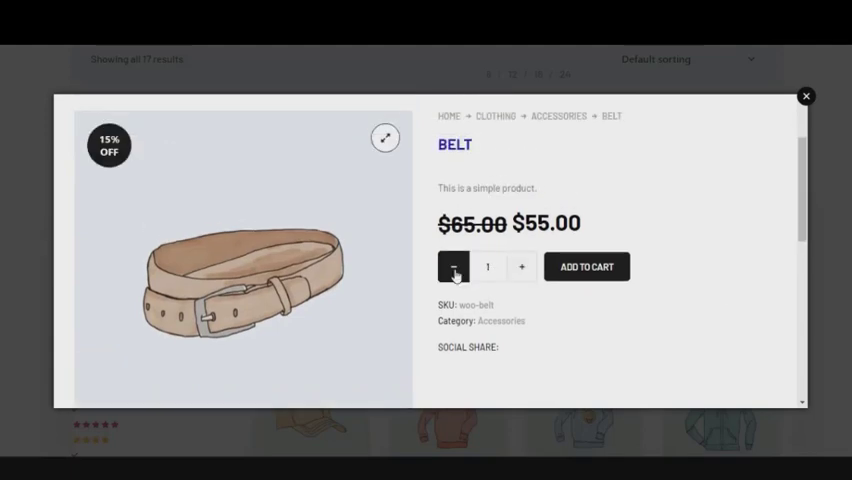
pyautogui.scroll(-3)
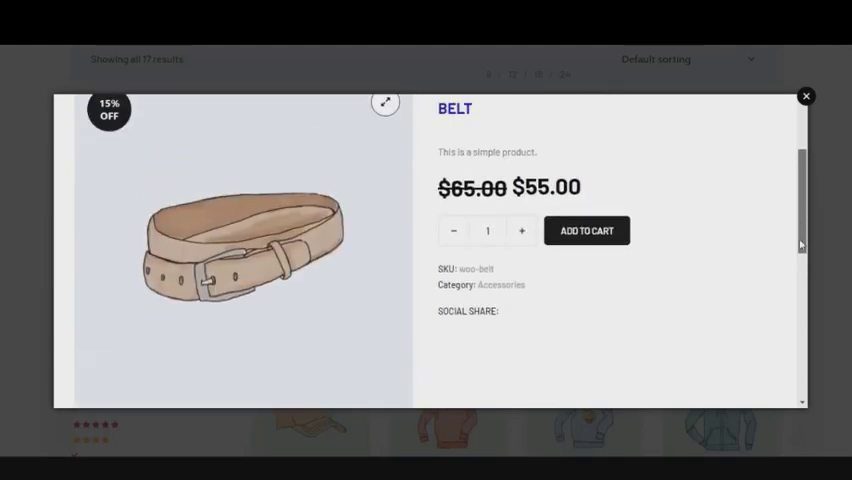